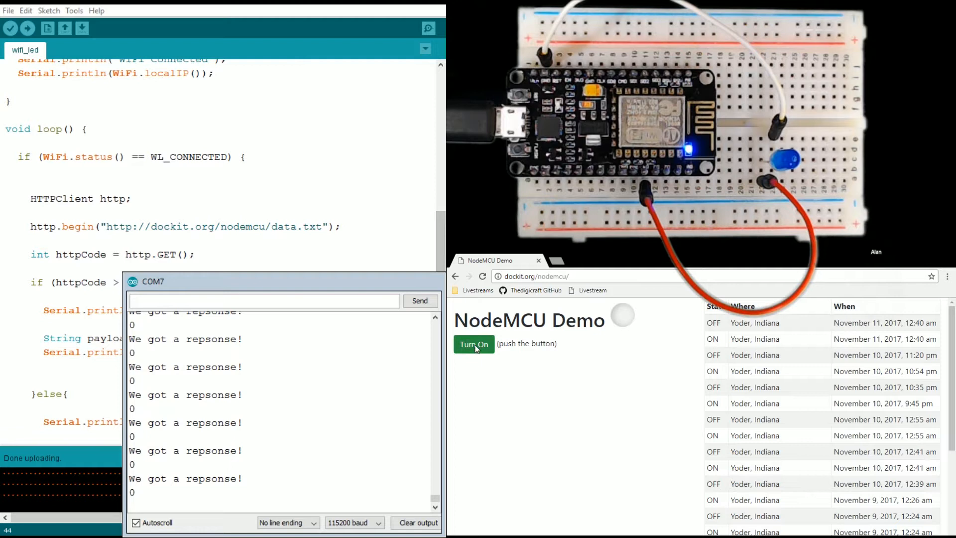
Step: Toggle the demo page's Turn On / Turn Off button eight times, ending with the LED reported ON (1)
{"action": "left_click", "coordinate": [474, 344]}
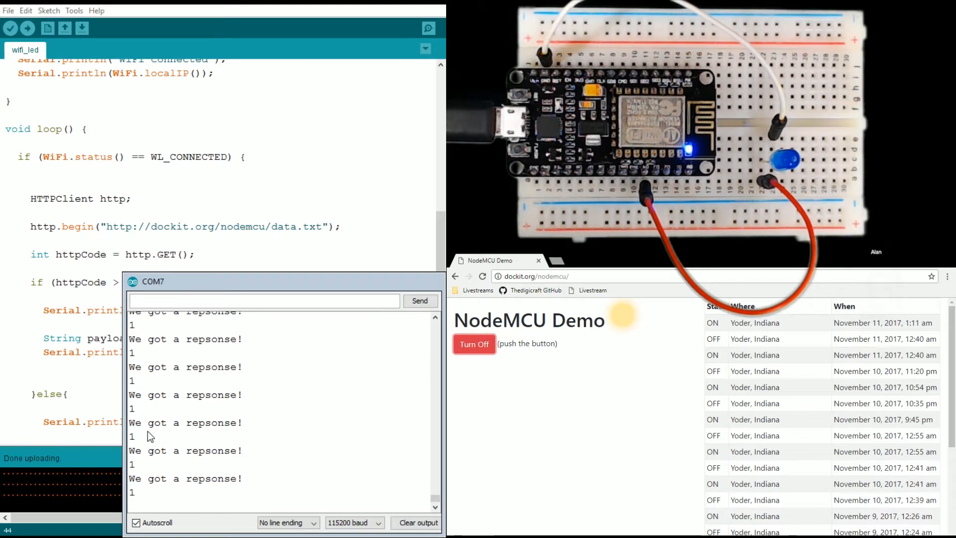
{"action": "left_click", "coordinate": [474, 343]}
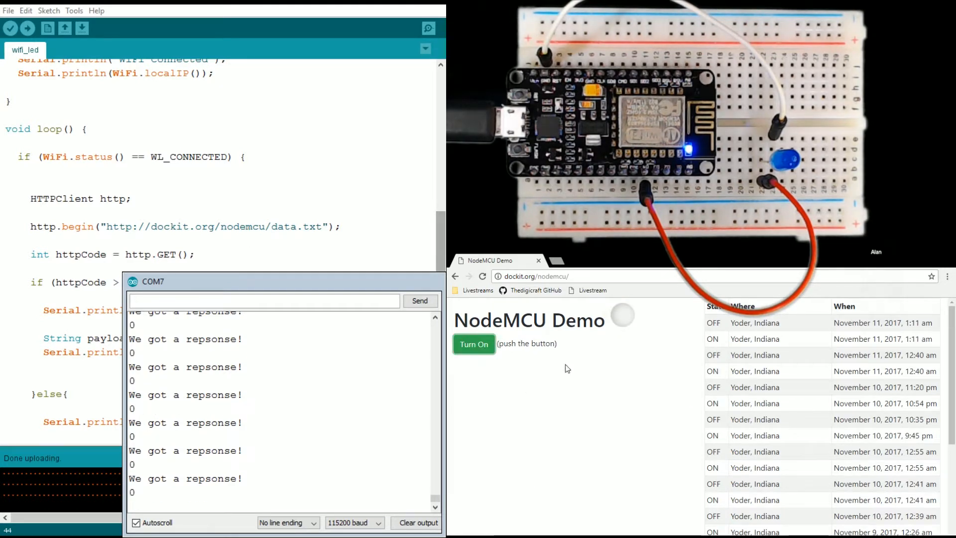
{"action": "left_click", "coordinate": [474, 343]}
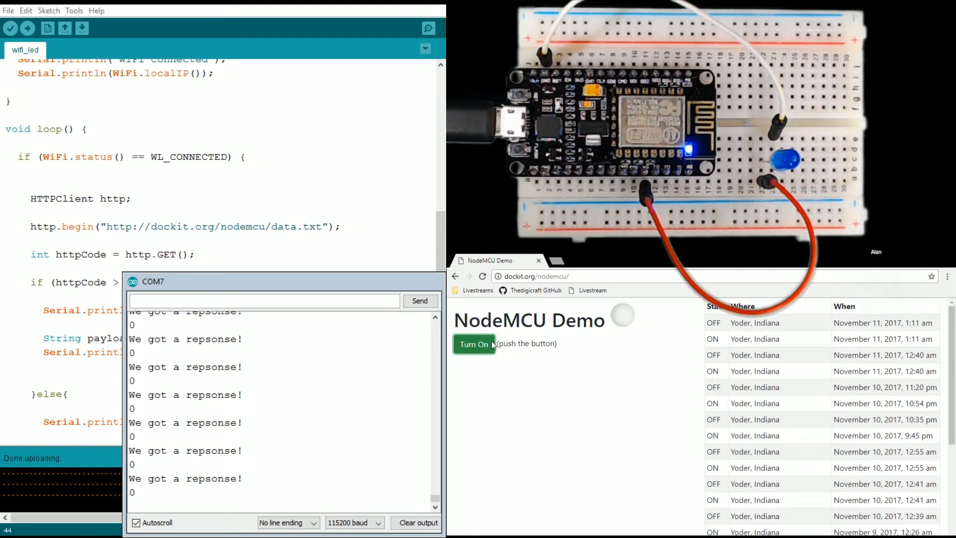
{"action": "left_click", "coordinate": [475, 343]}
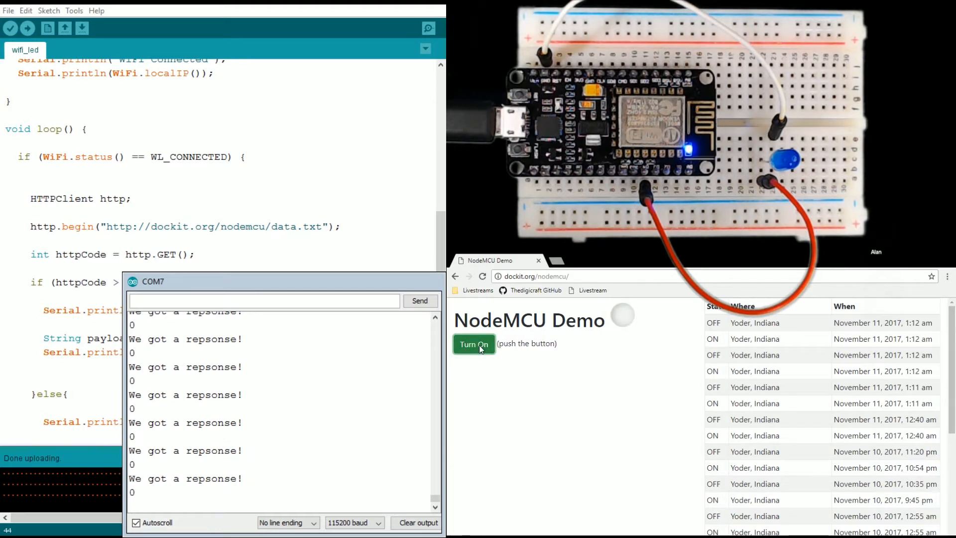
{"action": "left_click", "coordinate": [473, 344]}
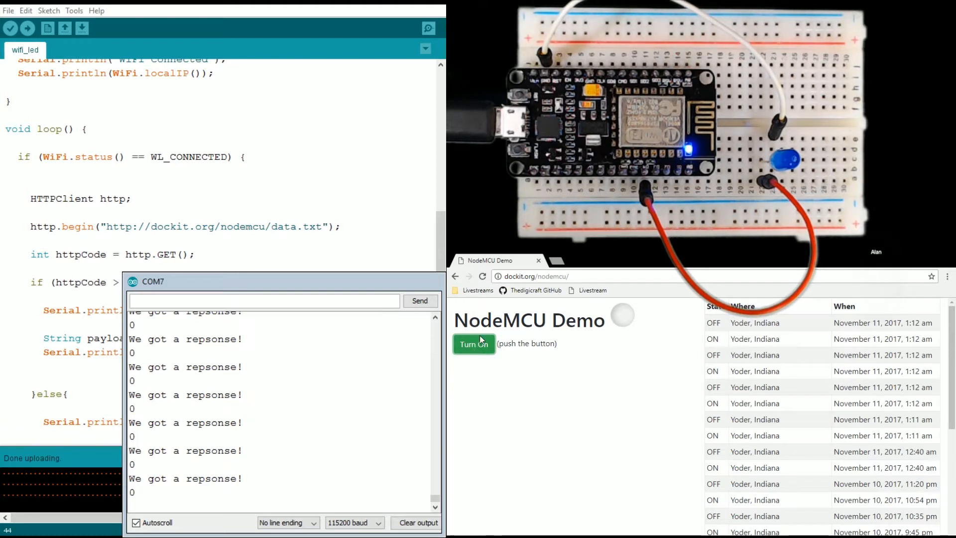
{"action": "left_click", "coordinate": [474, 343]}
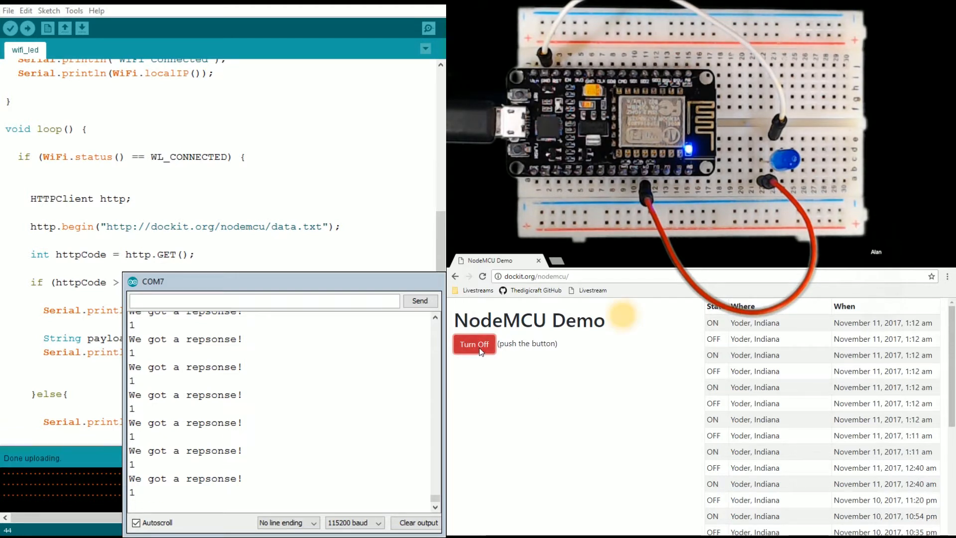
{"action": "left_click", "coordinate": [474, 344]}
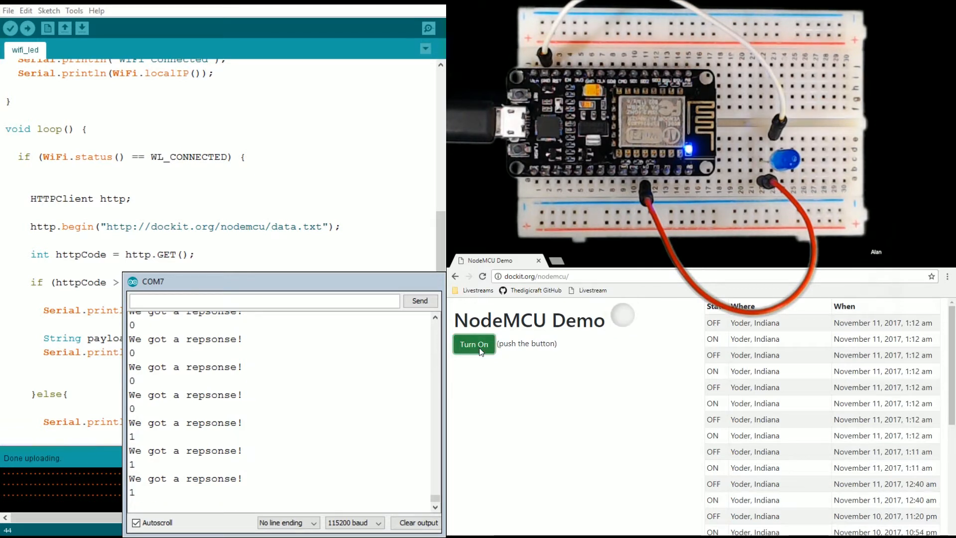
{"action": "left_click", "coordinate": [474, 343]}
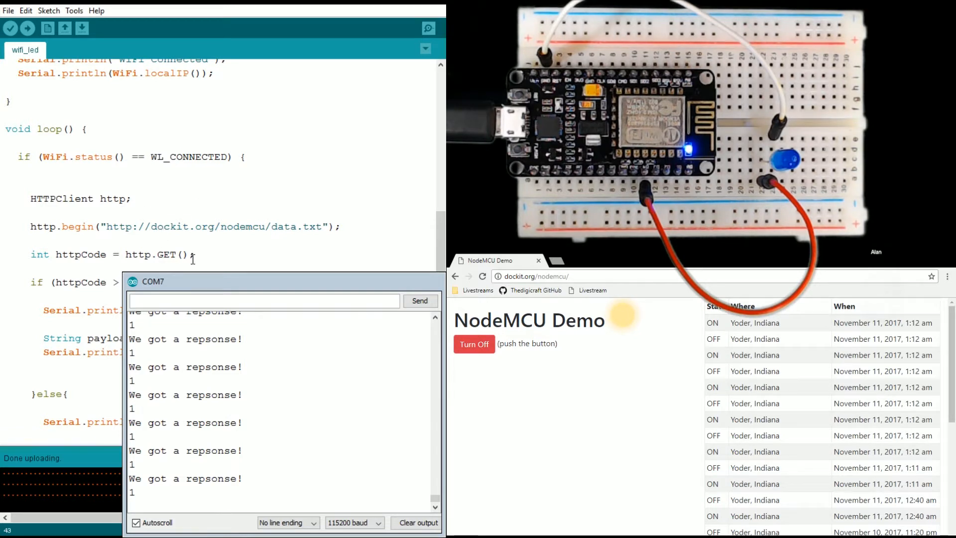
Step: Add delay(1000); at the end of loop() and http.end(); after the response handling
{"action": "scroll", "scroll_direction": "down", "scroll_amount": 3}
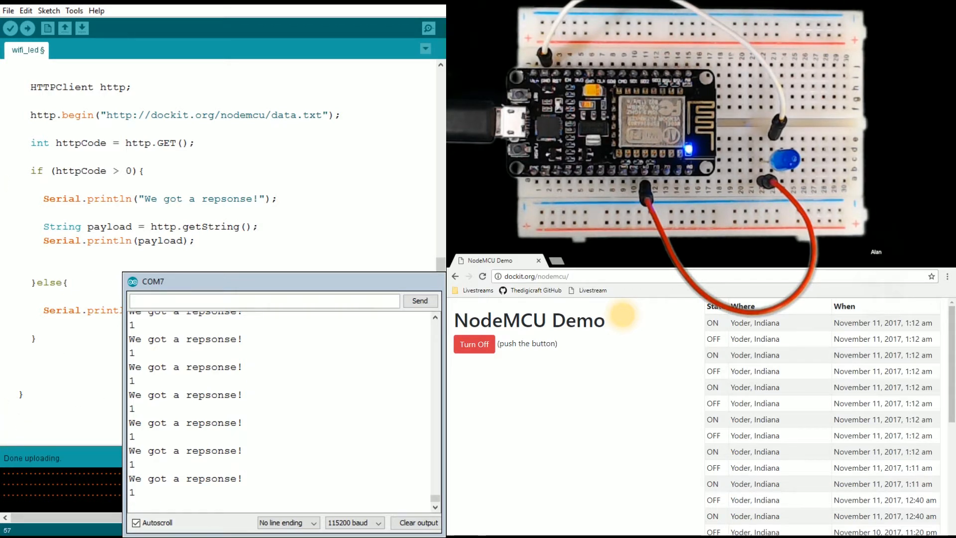
{"action": "type", "text": "delay("}
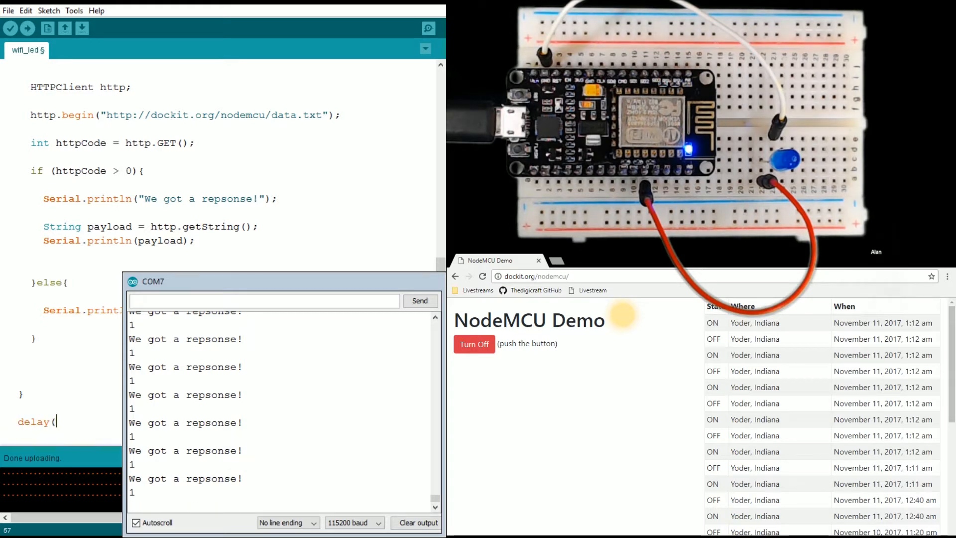
{"action": "type", "text": "1000);"}
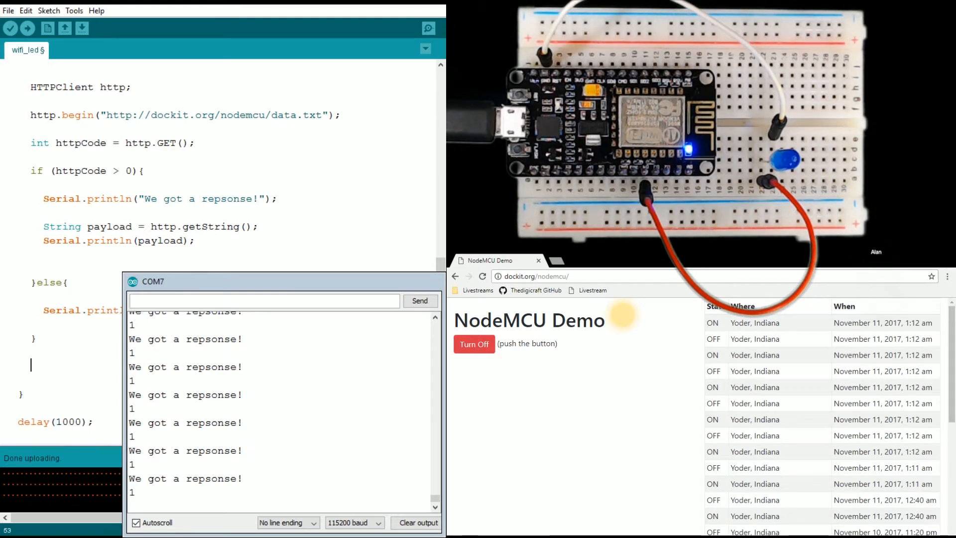
{"action": "type", "text": "http."}
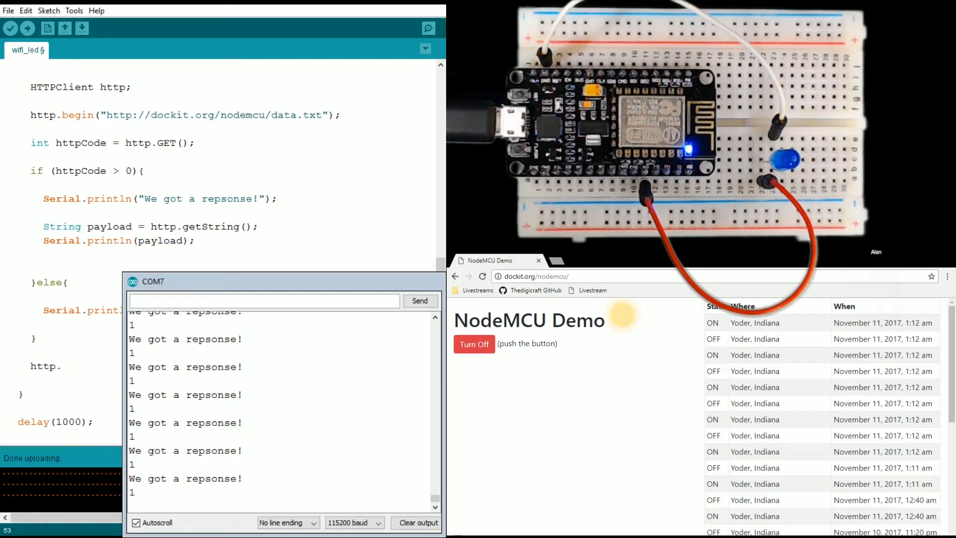
{"action": "type", "text": "end"}
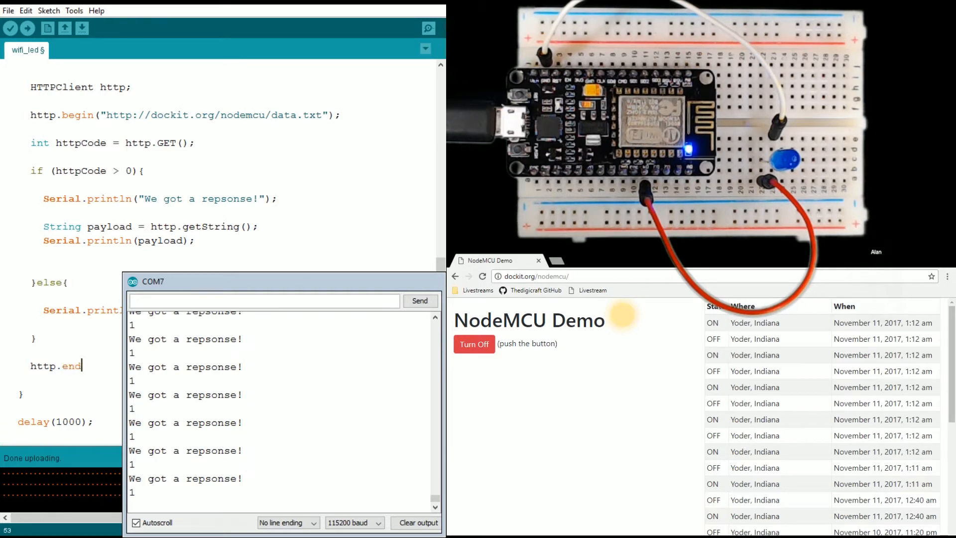
{"action": "type", "text": "();"}
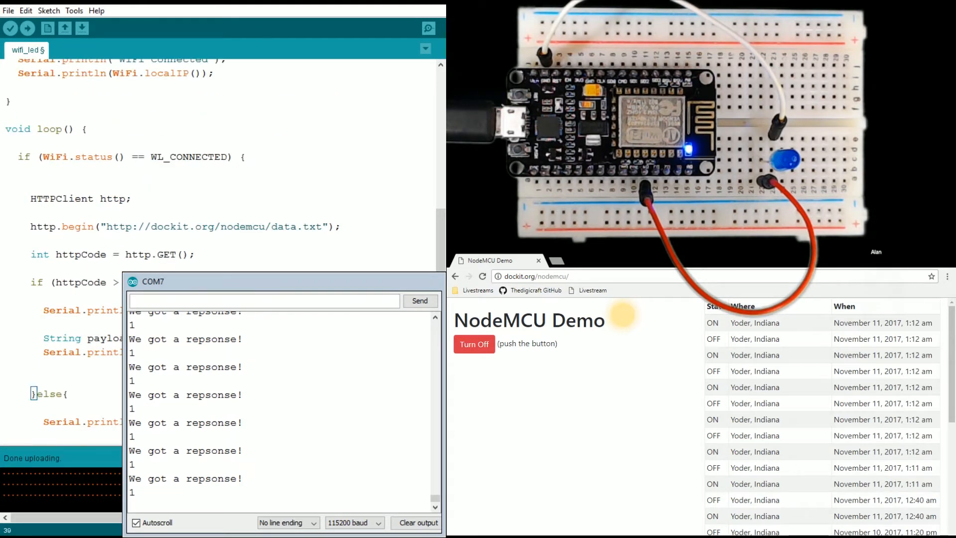
Step: Start a digitalWrite call right after Serial.println(payload) in the loop
{"action": "scroll", "scroll_direction": "down", "scroll_amount": 3}
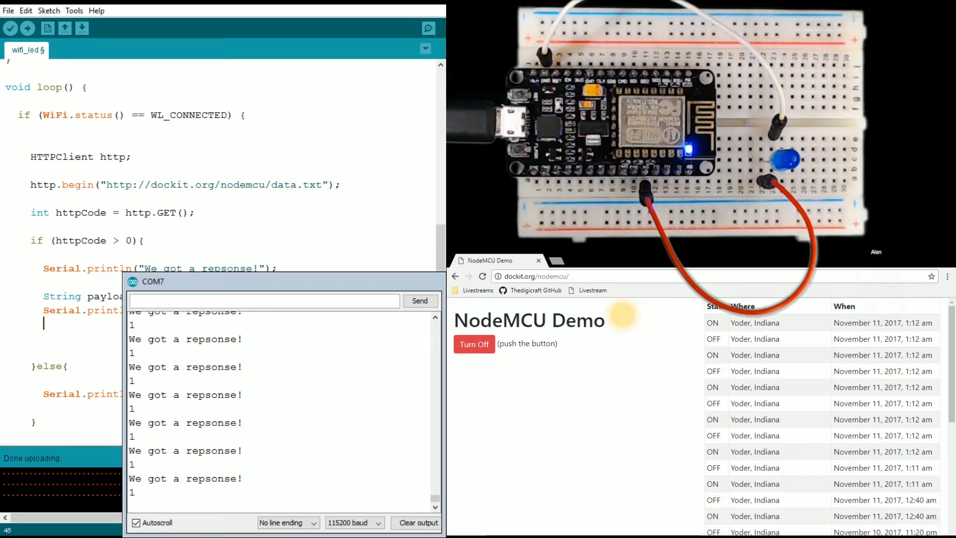
{"action": "type", "text": "digital"}
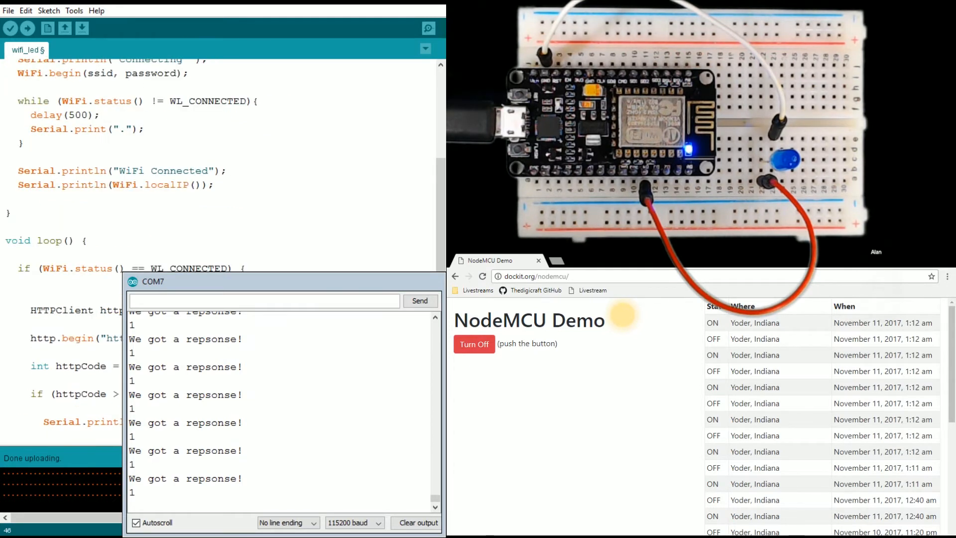
{"action": "scroll", "scroll_direction": "down", "scroll_amount": 3}
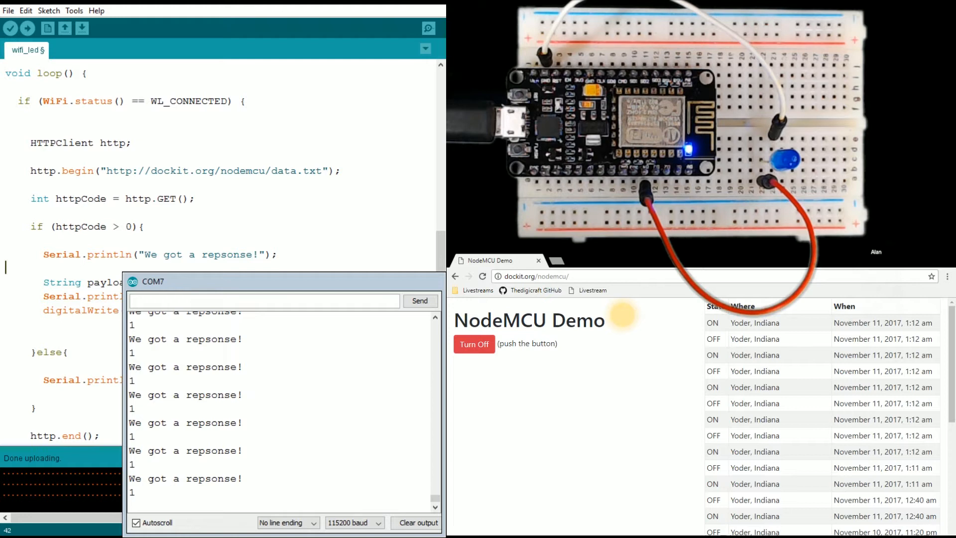
Step: Save the wifi_led sketch with Ctrl+S after uploading it to the NodeMCU
{"action": "key", "text": "ctrl+s"}
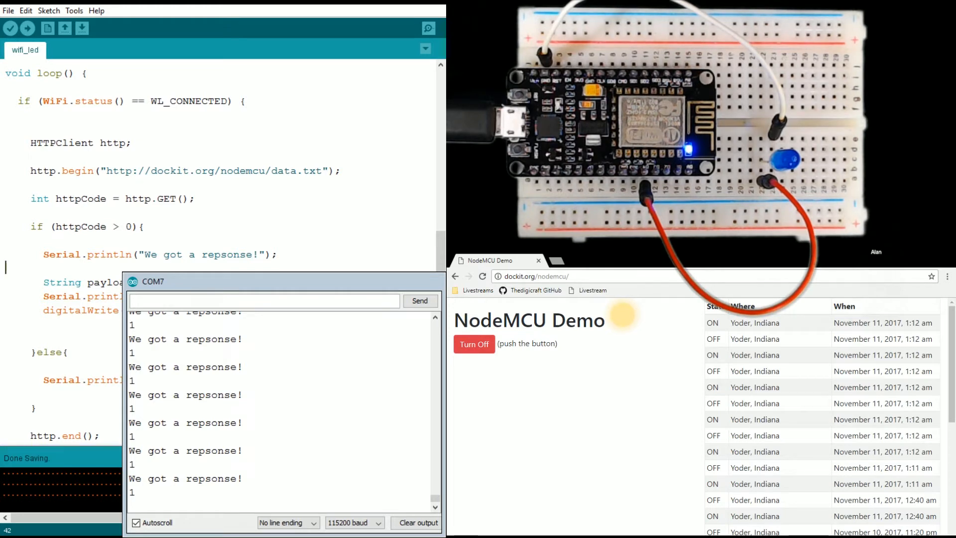
{"action": "left_click", "coordinate": [28, 27]}
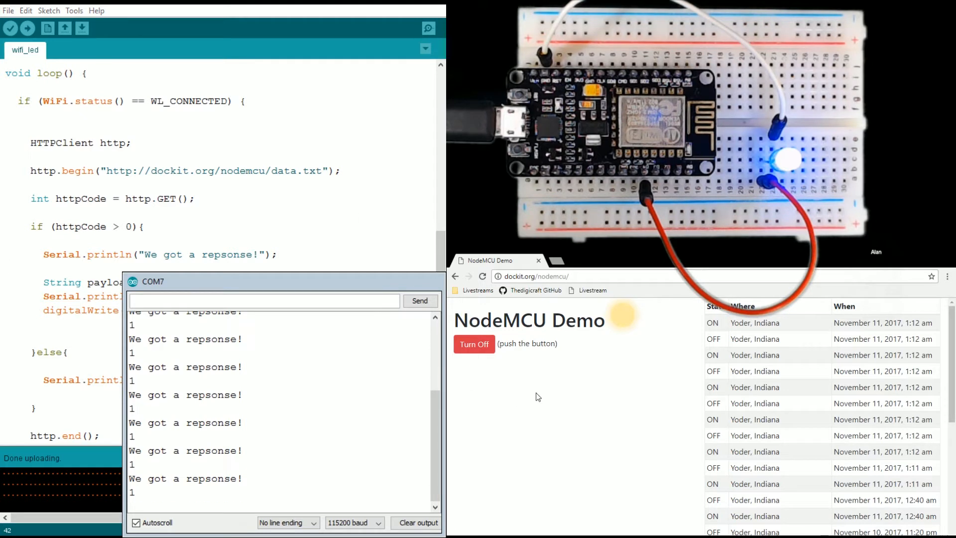
{"action": "mouse_move", "coordinate": [504, 420]}
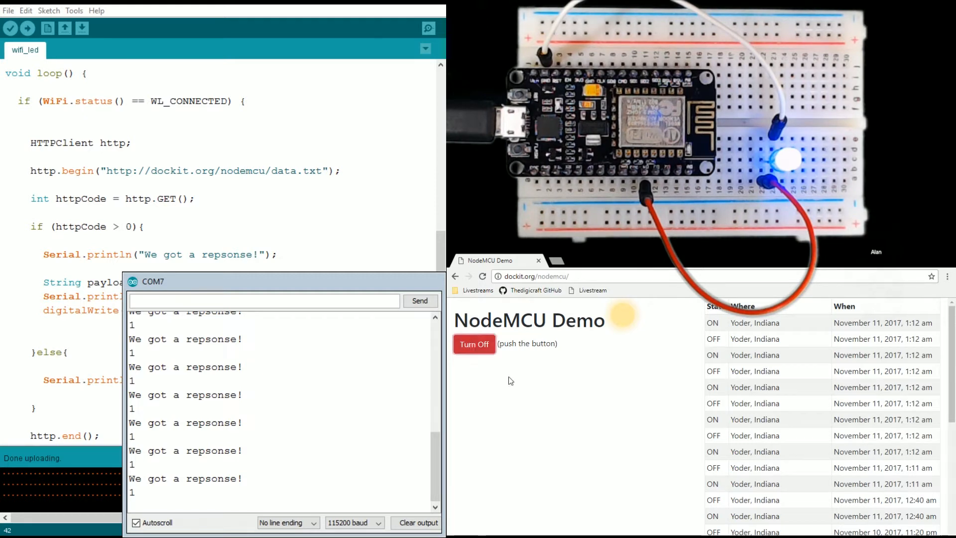
Step: Toggle the breadboard LED off and on six times from the demo button, ending with it lit and logged ON
{"action": "left_click", "coordinate": [474, 343]}
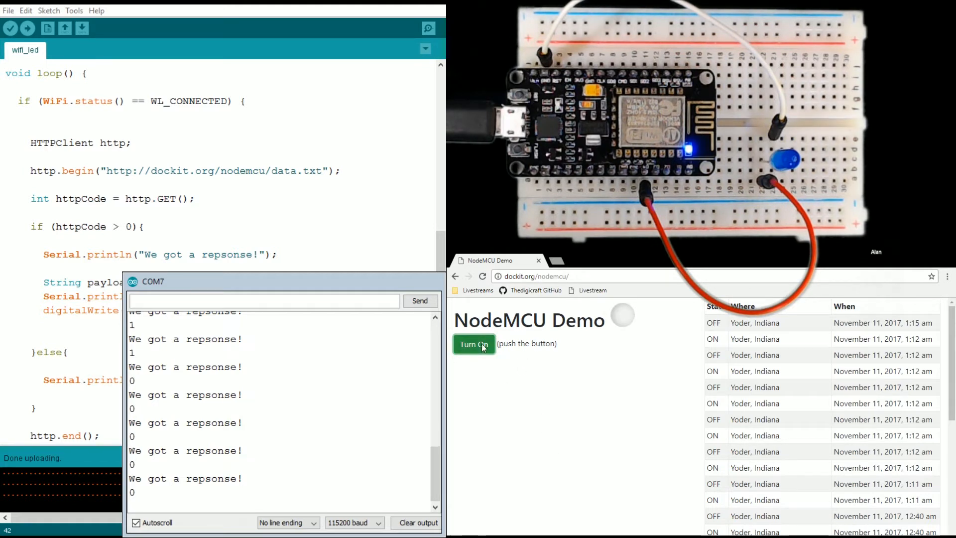
{"action": "left_click", "coordinate": [474, 344]}
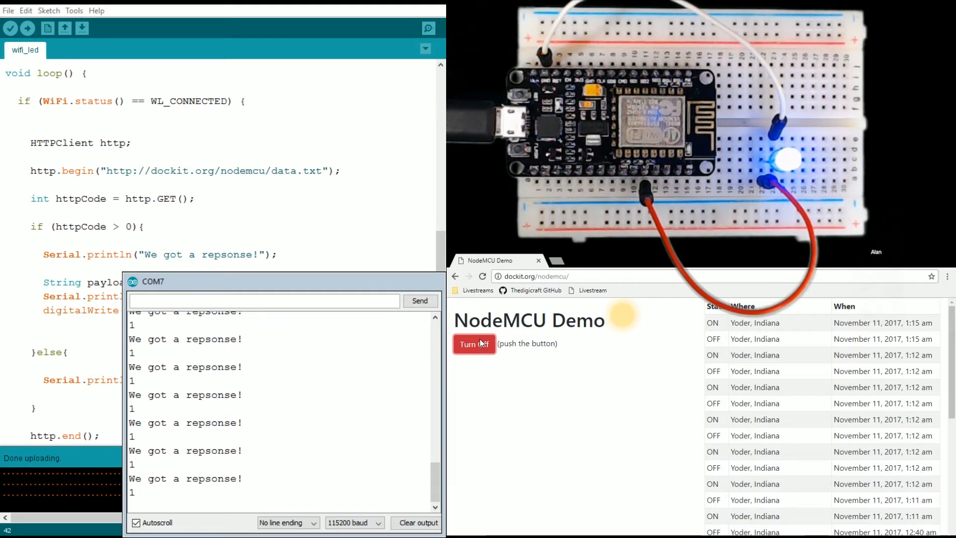
{"action": "left_click", "coordinate": [473, 343]}
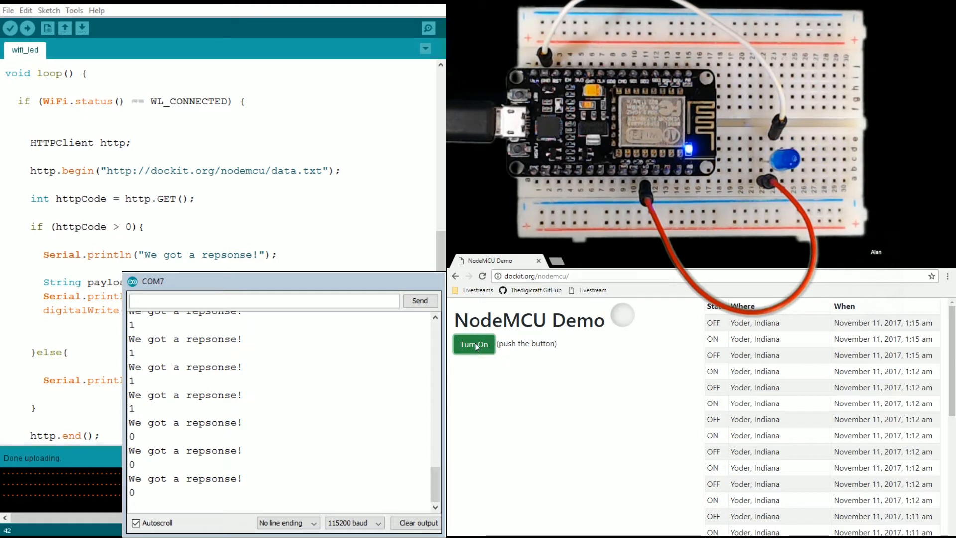
{"action": "left_click", "coordinate": [474, 344]}
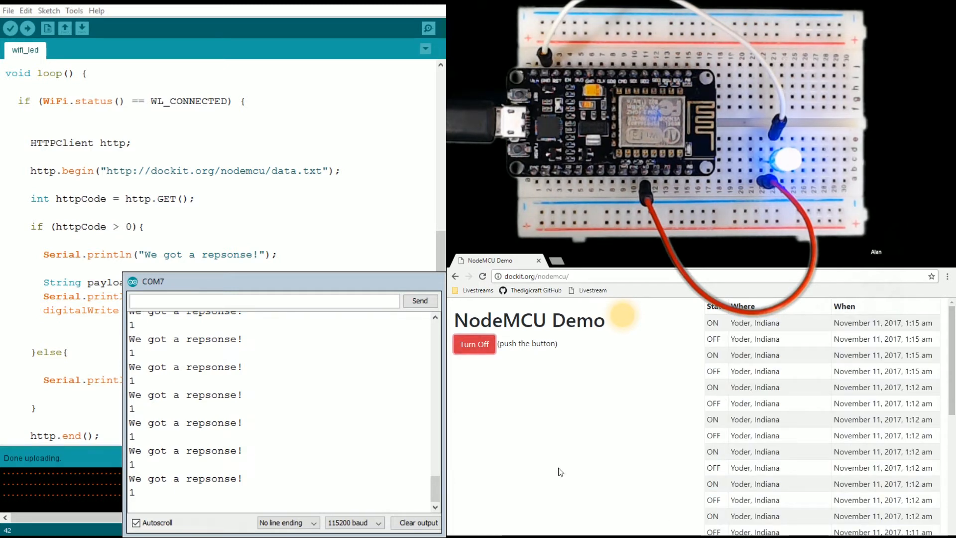
{"action": "left_click", "coordinate": [474, 345]}
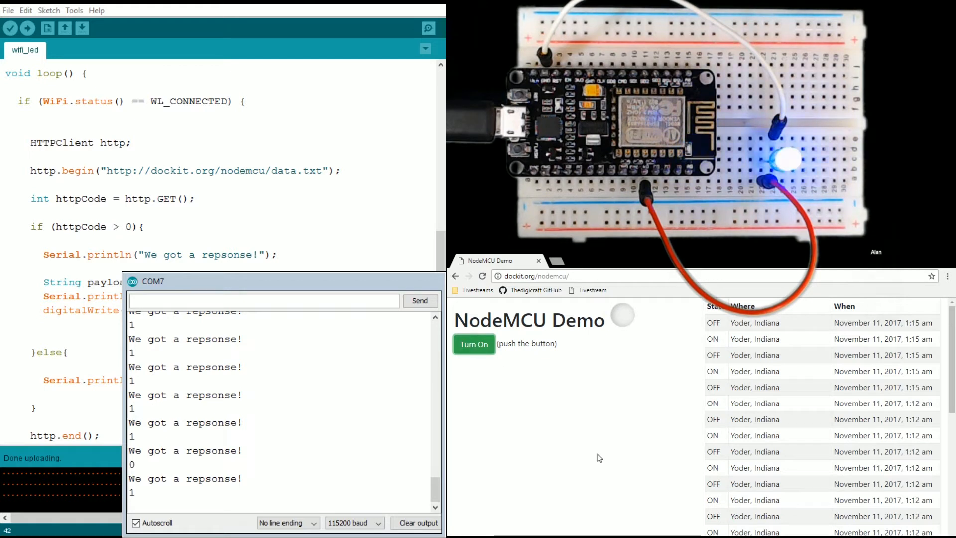
{"action": "left_click", "coordinate": [474, 344]}
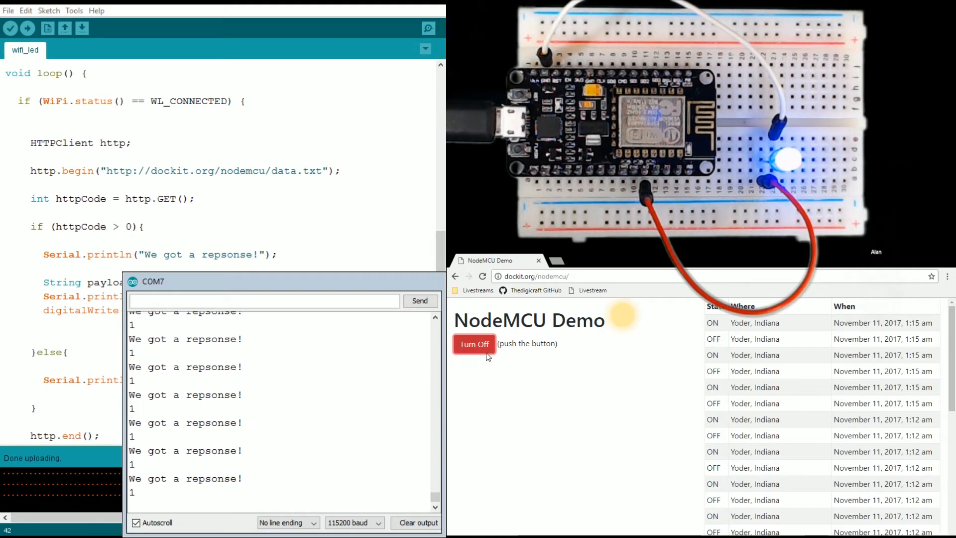
Step: Switch the breadboard LED off with the red Turn Off button, logging a 1:17 am OFF entry
{"action": "left_click", "coordinate": [474, 344]}
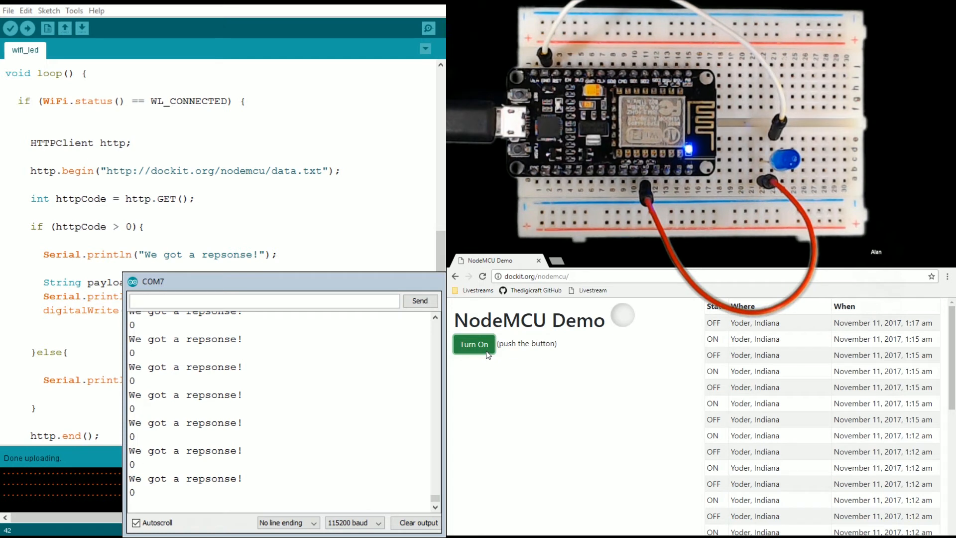
Step: Switch the breadboard LED back on, adding 1:19 am entries to the demo log
{"action": "left_click", "coordinate": [473, 344]}
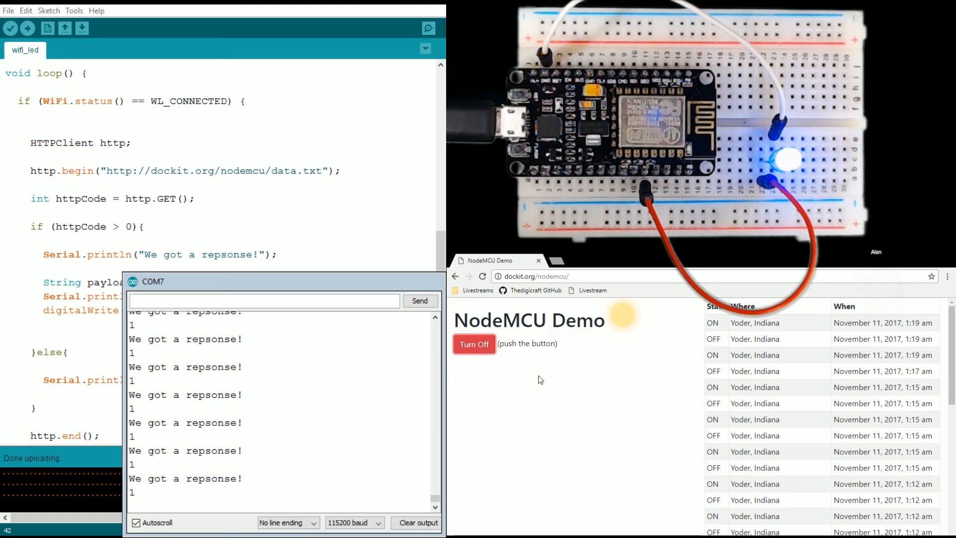
{"action": "mouse_move", "coordinate": [523, 301]}
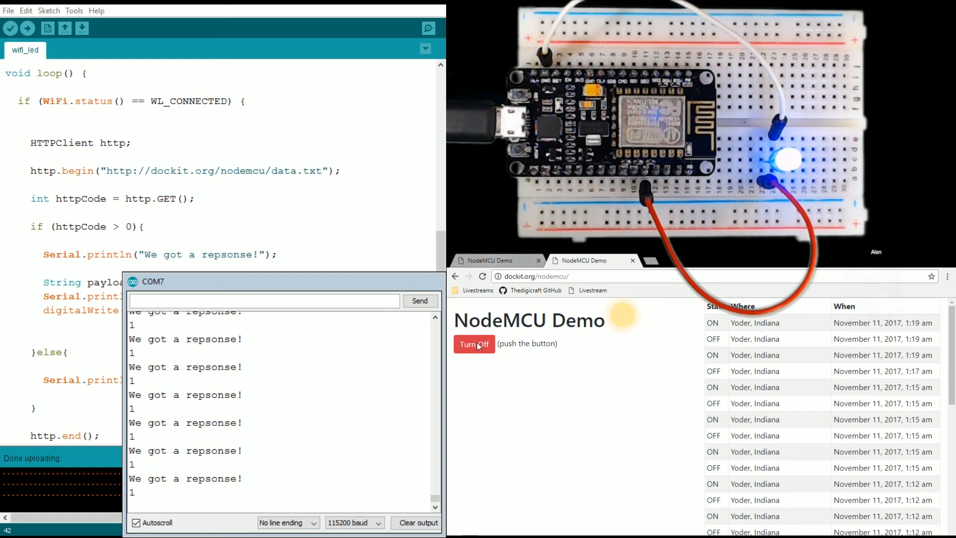
Step: From the second demo tab, switch the LED off then back on, logging both at 1:20 am
{"action": "left_click", "coordinate": [474, 344]}
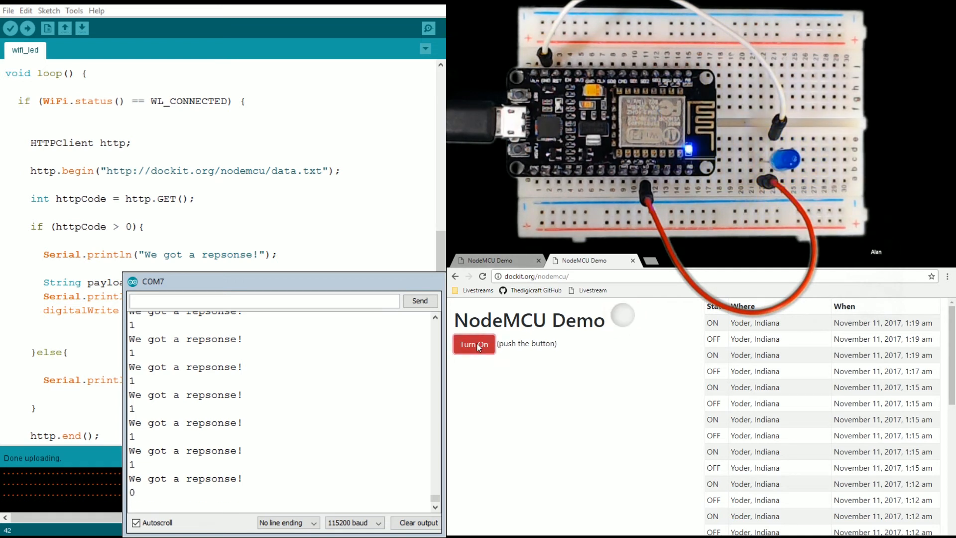
{"action": "left_click", "coordinate": [473, 343]}
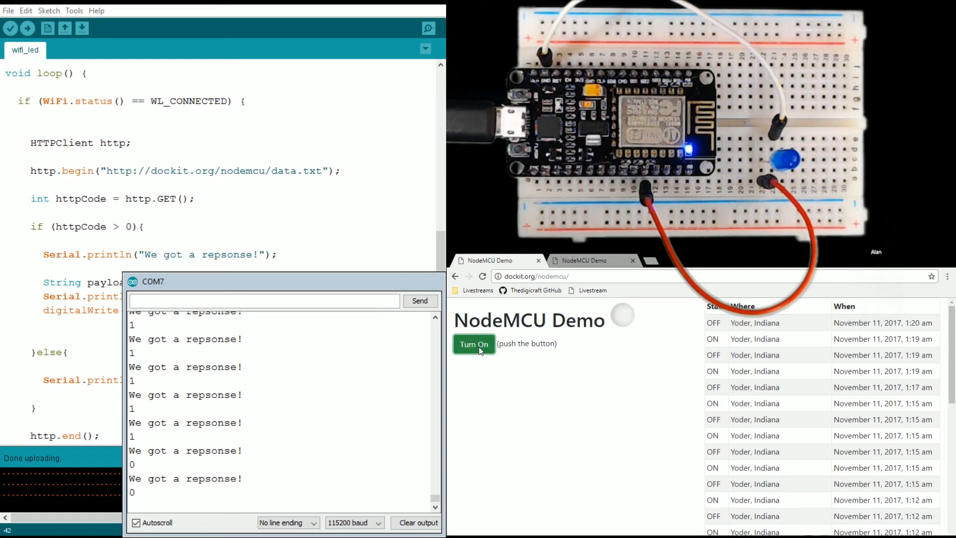
{"action": "left_click", "coordinate": [474, 344]}
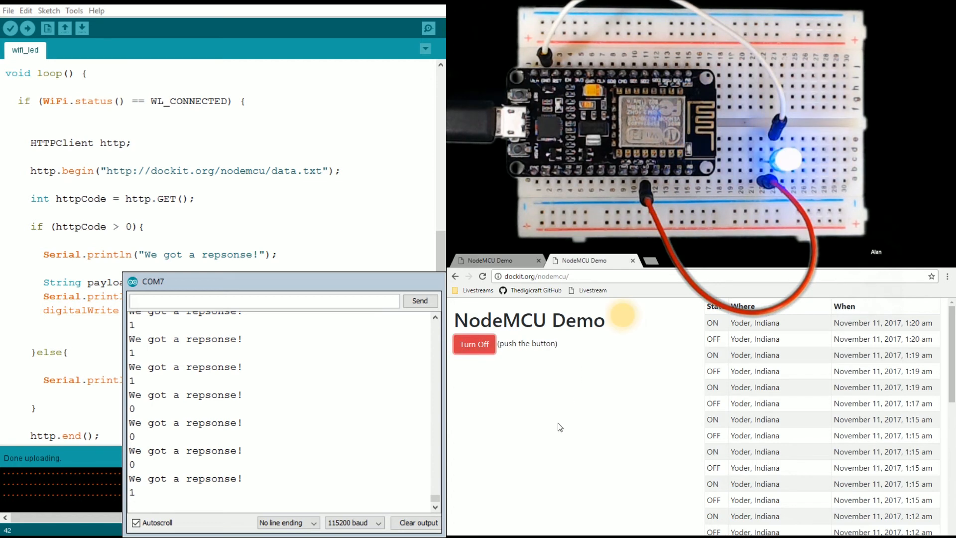